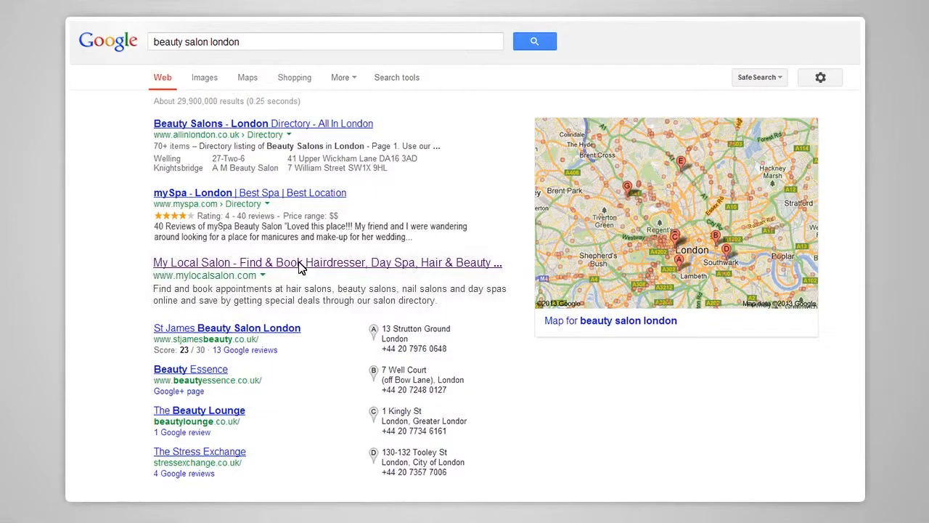
- Go to the mySpa salon from the 'beauty salon london' search results
left_click(193, 192)
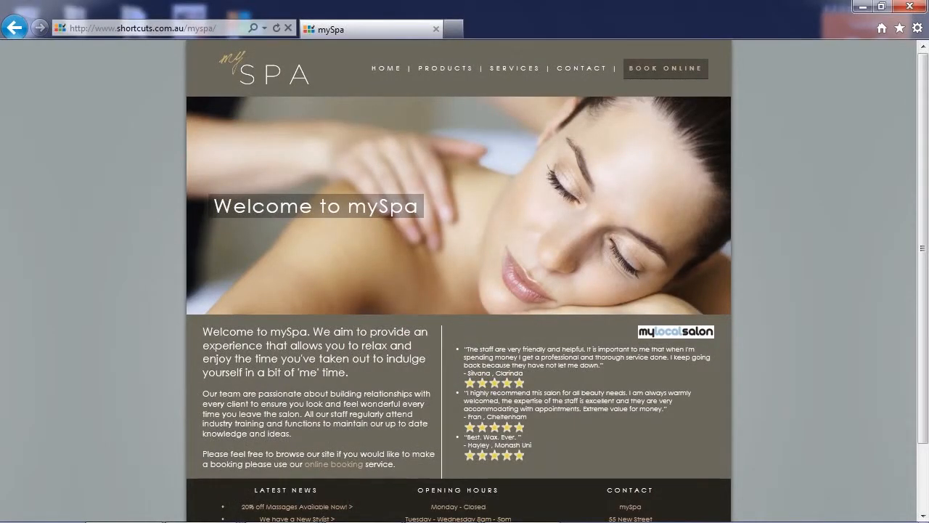
mouse_move(665, 68)
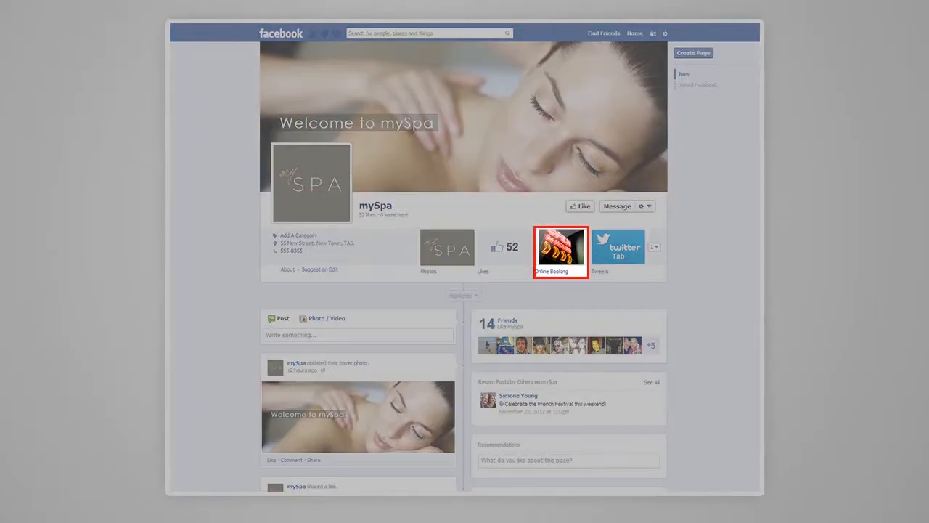
- Request a Deep Tissue Massage from the 03.Massage category with a female employee and continue
left_click(561, 250)
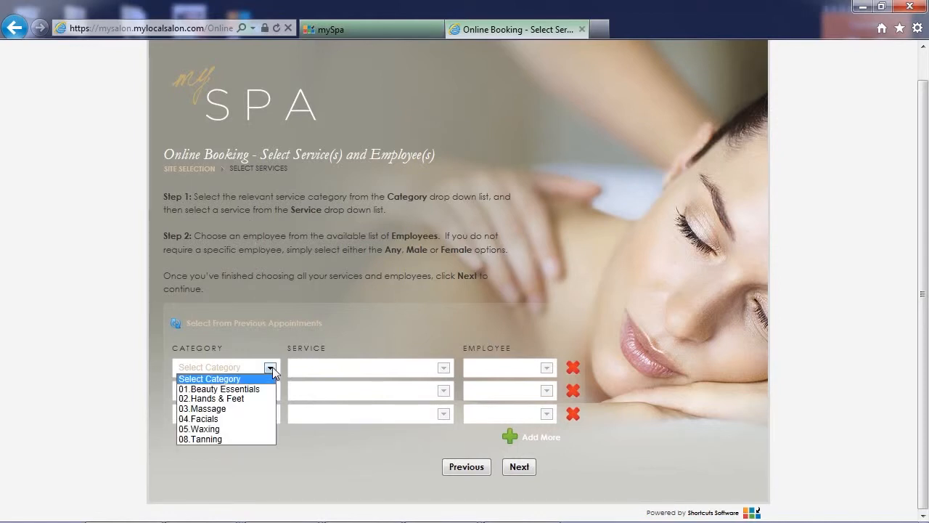
left_click(203, 408)
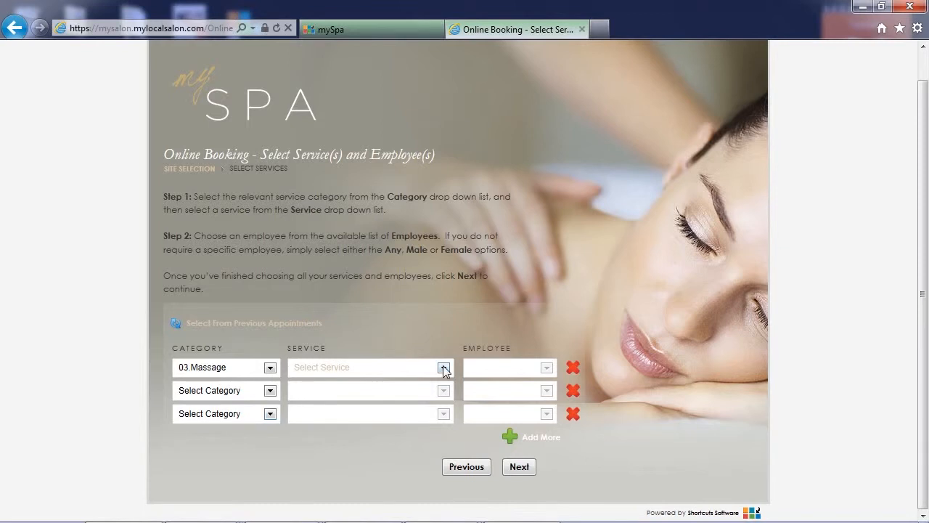
left_click(370, 366)
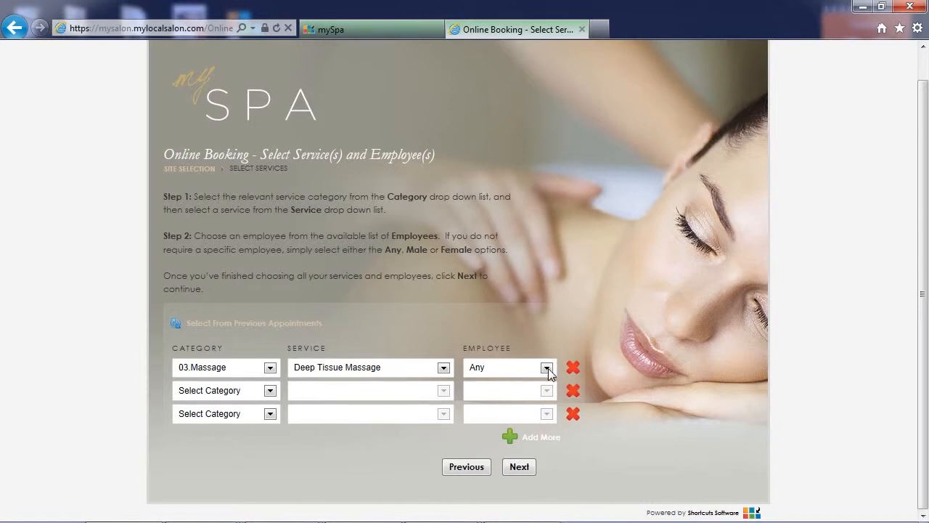
left_click(508, 365)
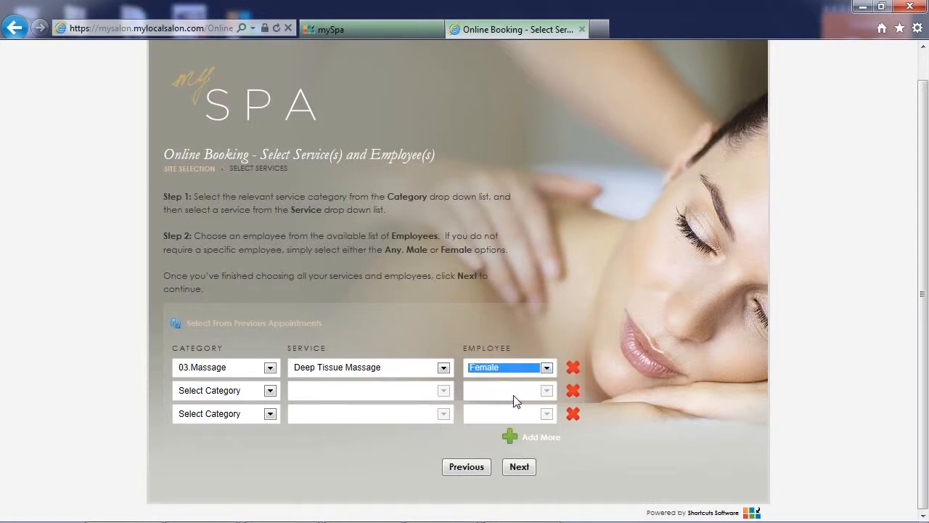
left_click(518, 466)
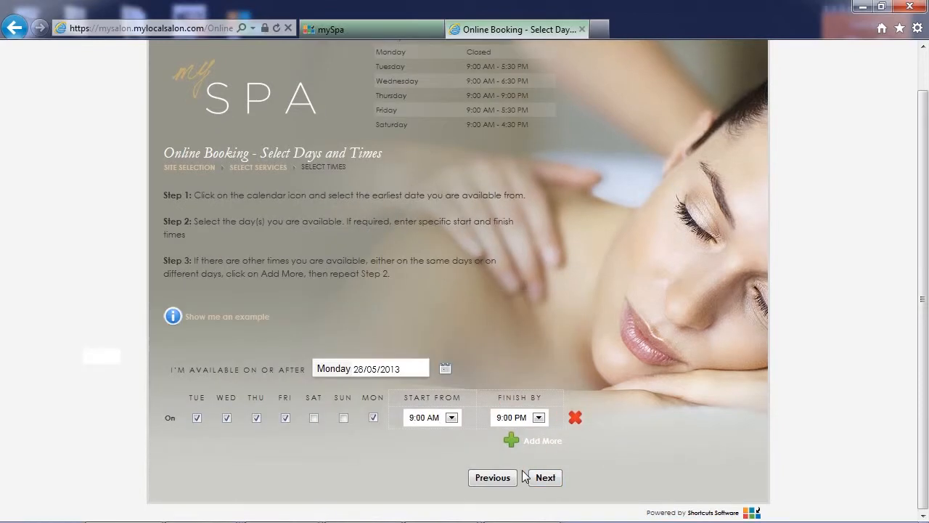
- Untick Tuesday and Thursday so only Wednesday, Friday and Monday from 4:00 PM remain, then show available times
left_click(370, 369)
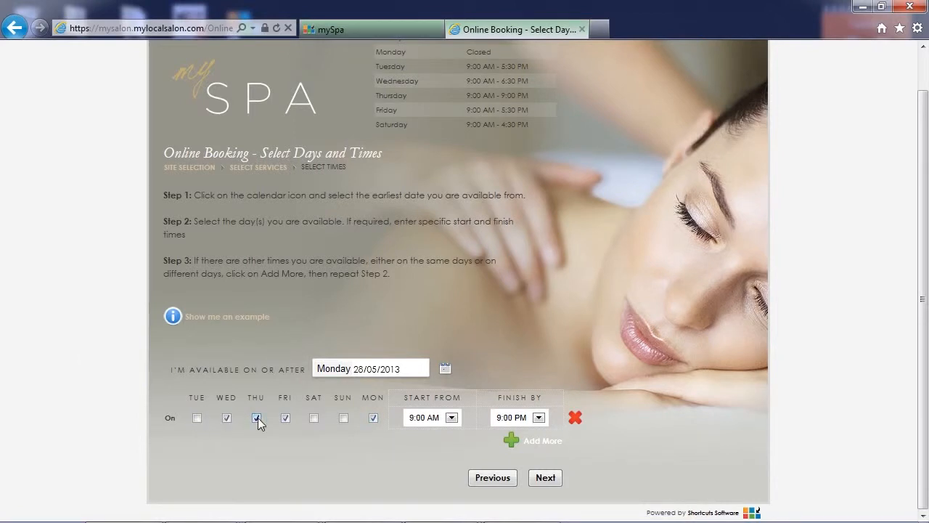
left_click(256, 418)
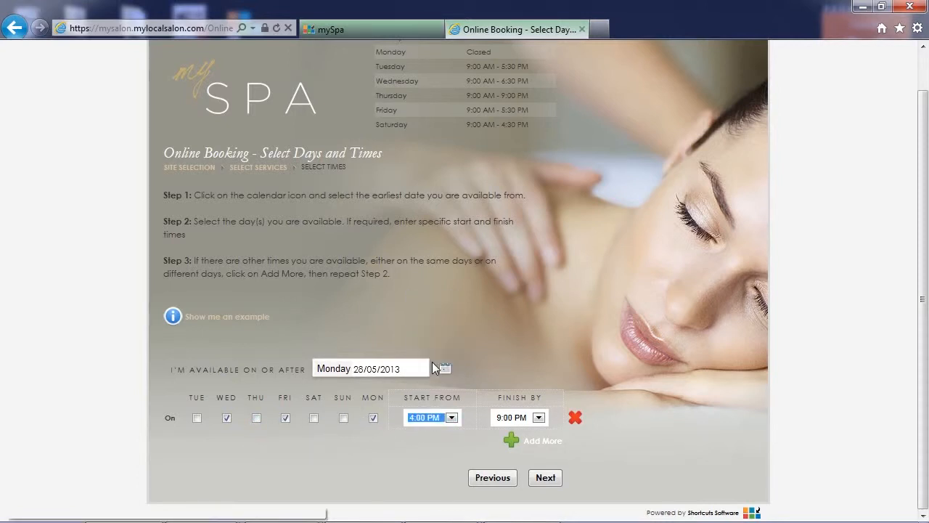
left_click(544, 476)
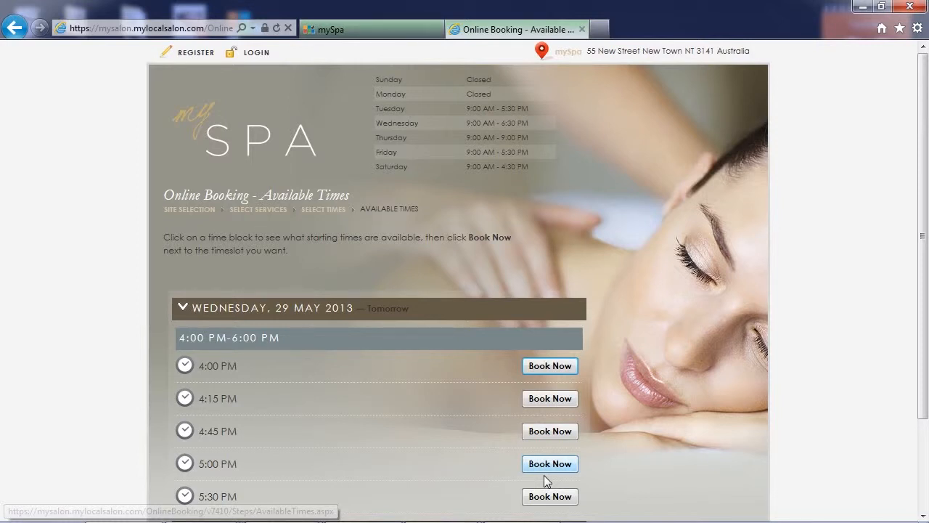
mouse_move(549, 365)
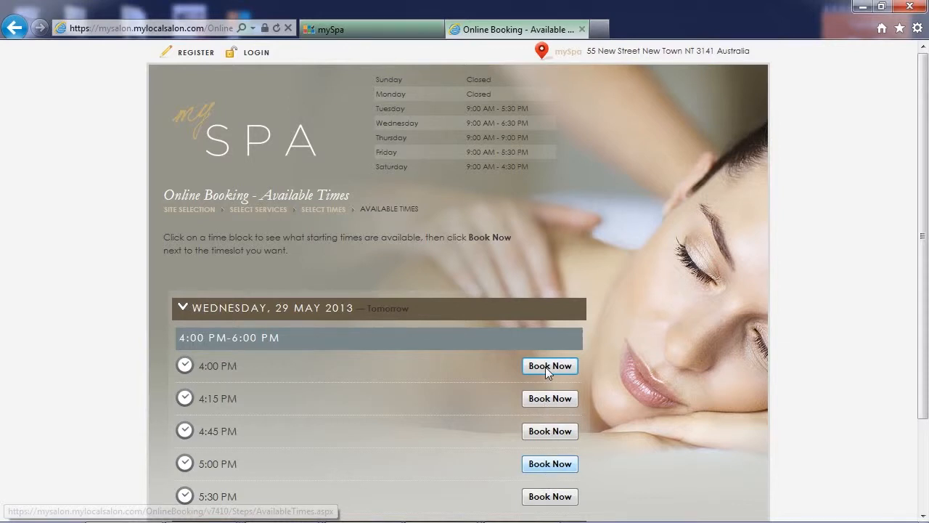
- Book the 4:00 PM slot on Wednesday 29 May 2013 and confirm the booking
left_click(549, 366)
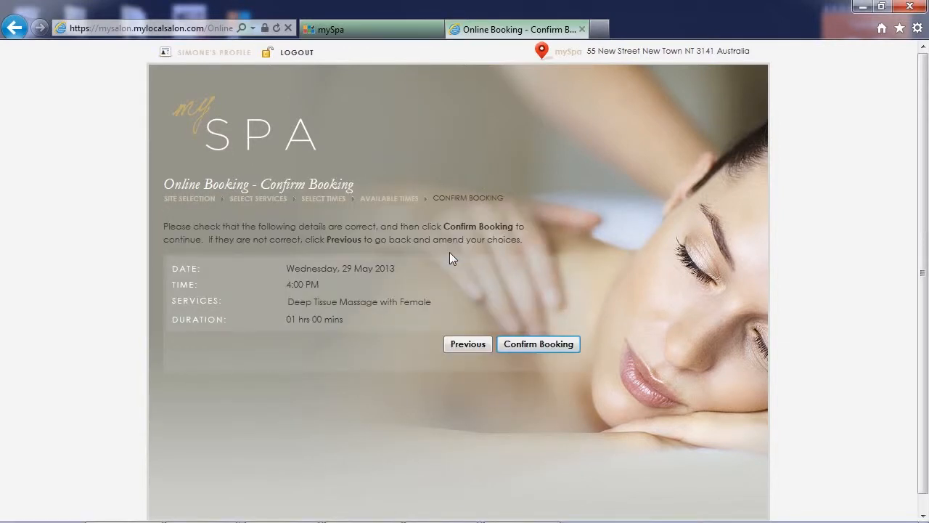
left_click(537, 342)
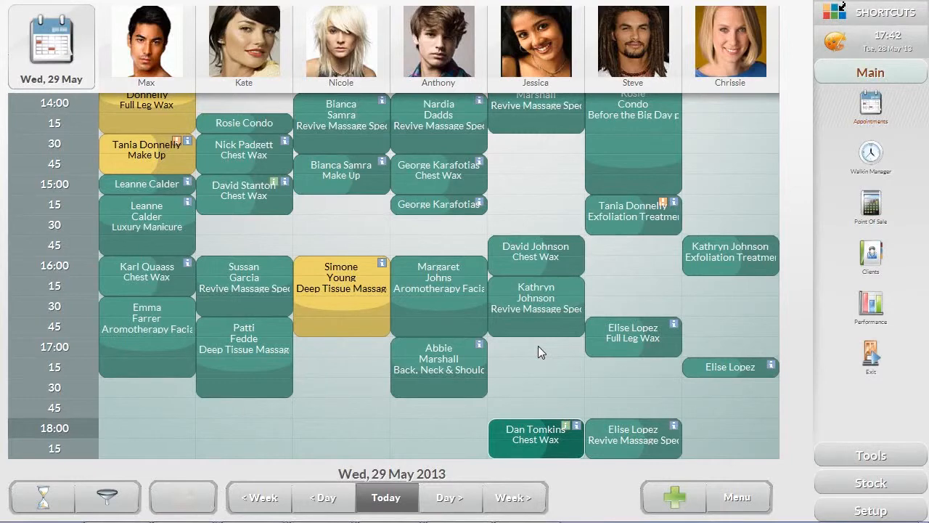
mouse_move(106, 499)
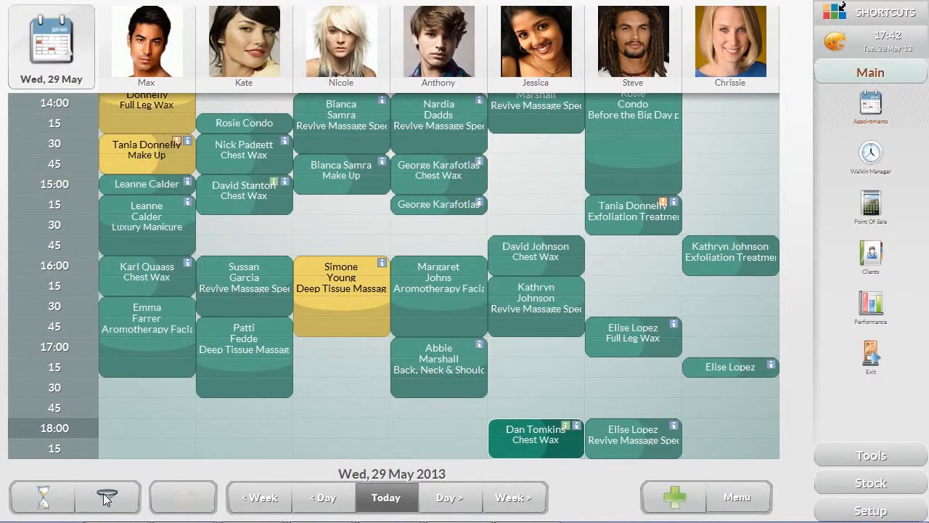
- Filter the appointment book to Review bookings, listing 29 May to 1 June in yellow
left_click(107, 496)
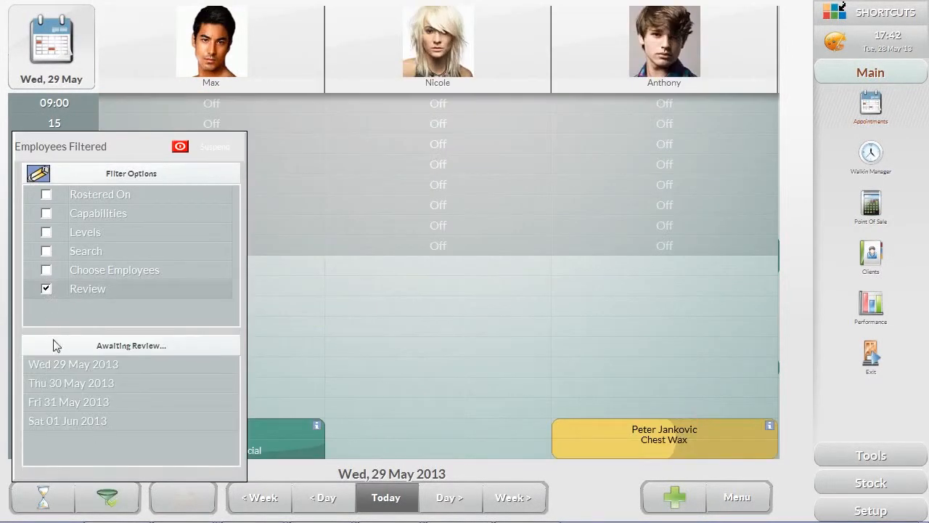